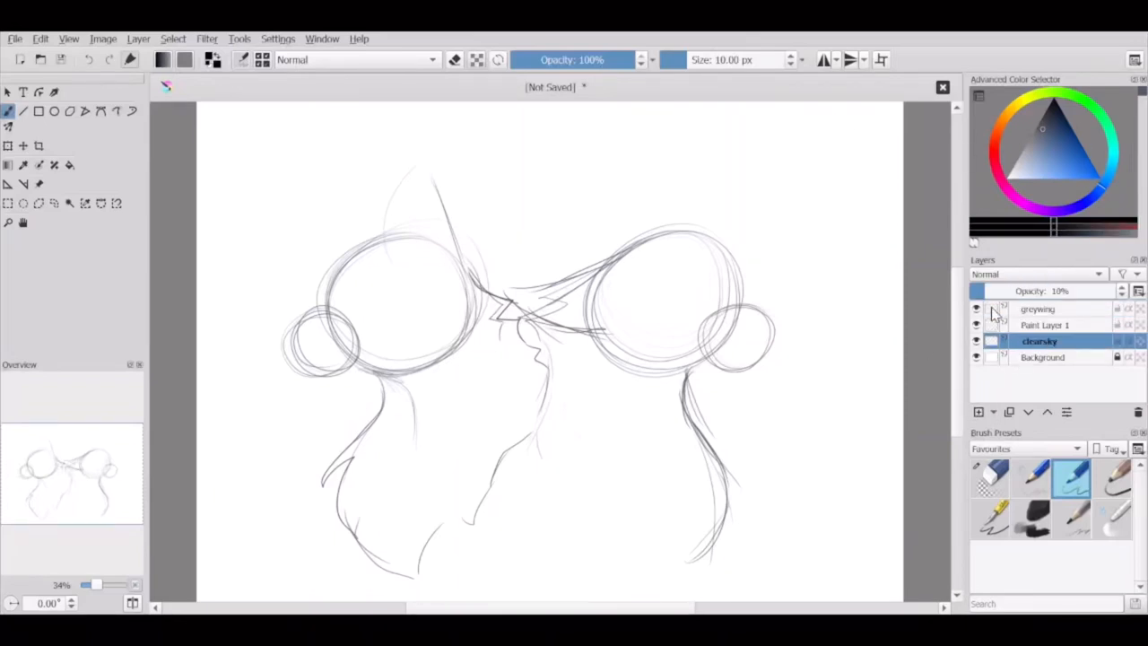
Step: Hide the greywing sketch and ink the left cat's muzzle, brow and forehead details
click(1058, 290)
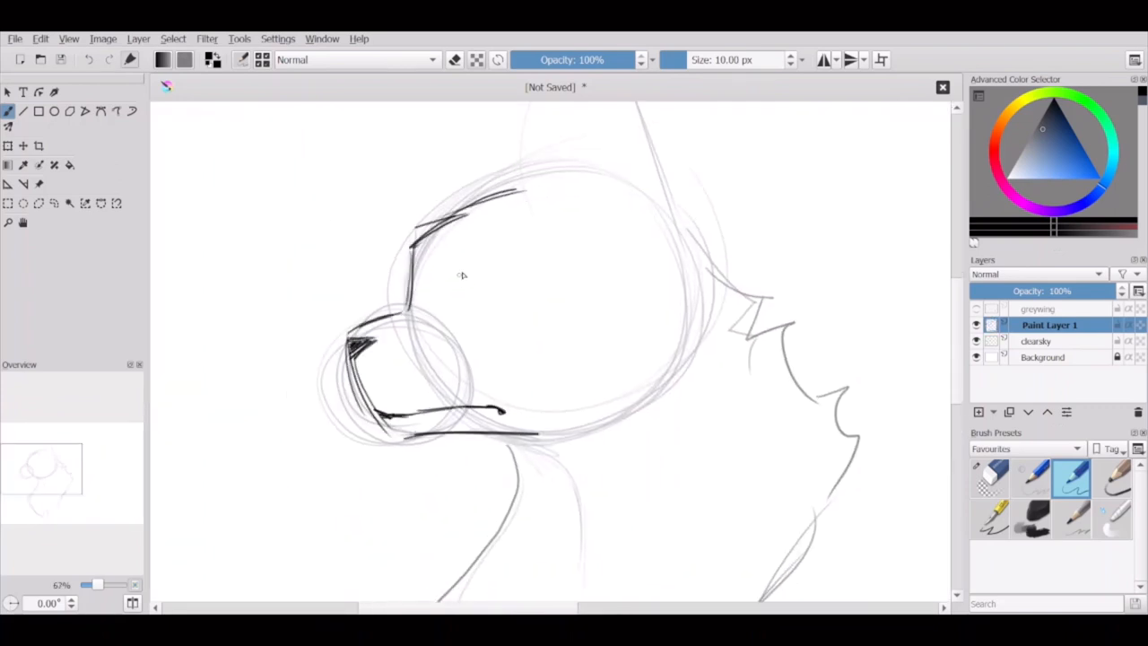
drag(439, 260, 484, 314)
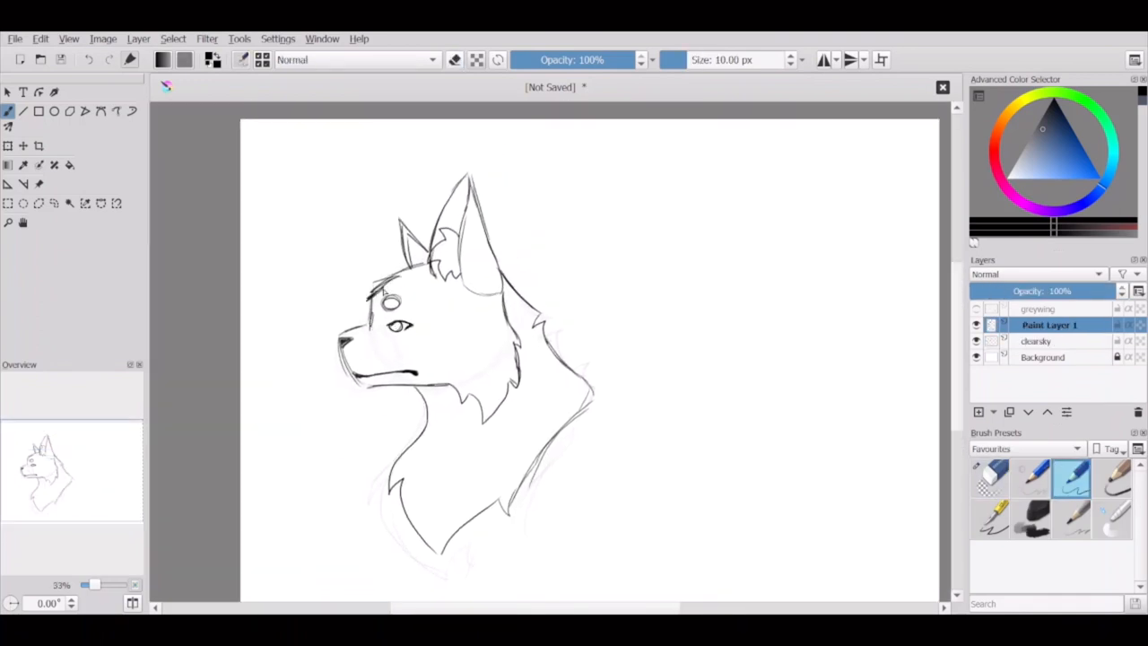
drag(373, 287, 399, 282)
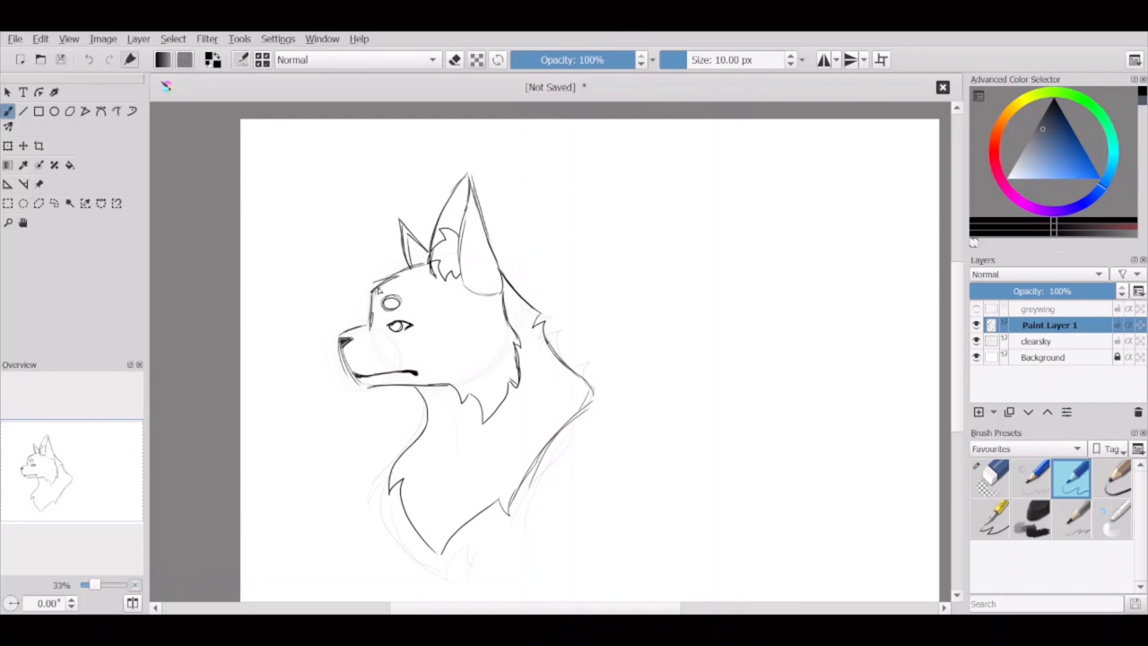
mouse_move(348, 264)
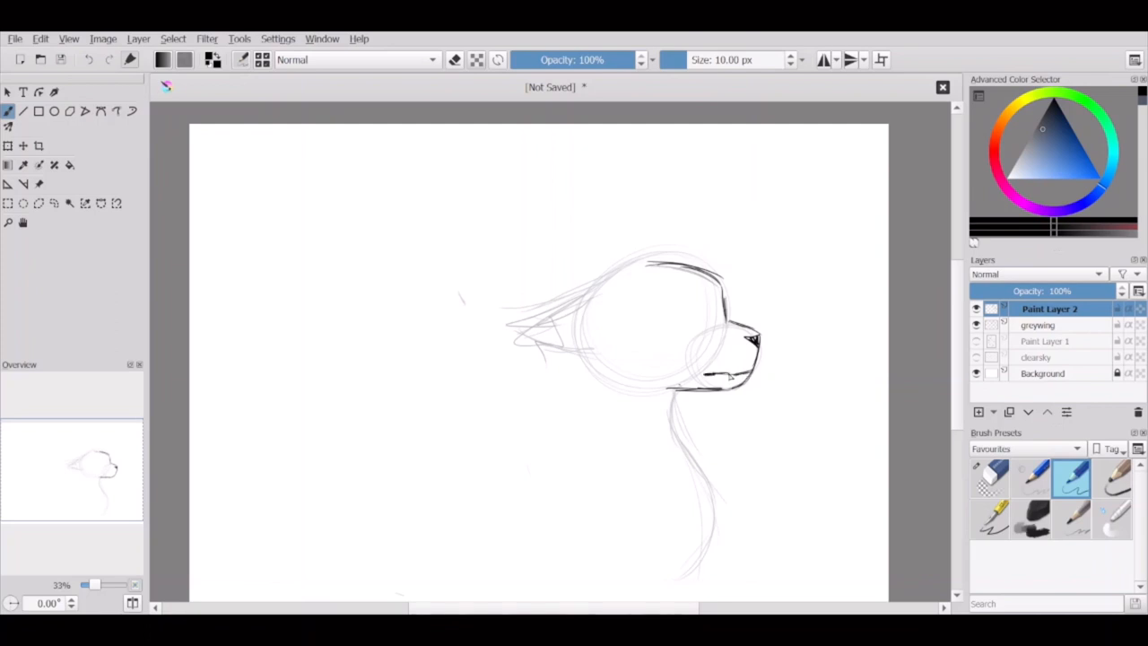
Step: Ink the right cat's head outline, muzzle, tufted fur and the fur behind its head
drag(686, 296, 700, 323)
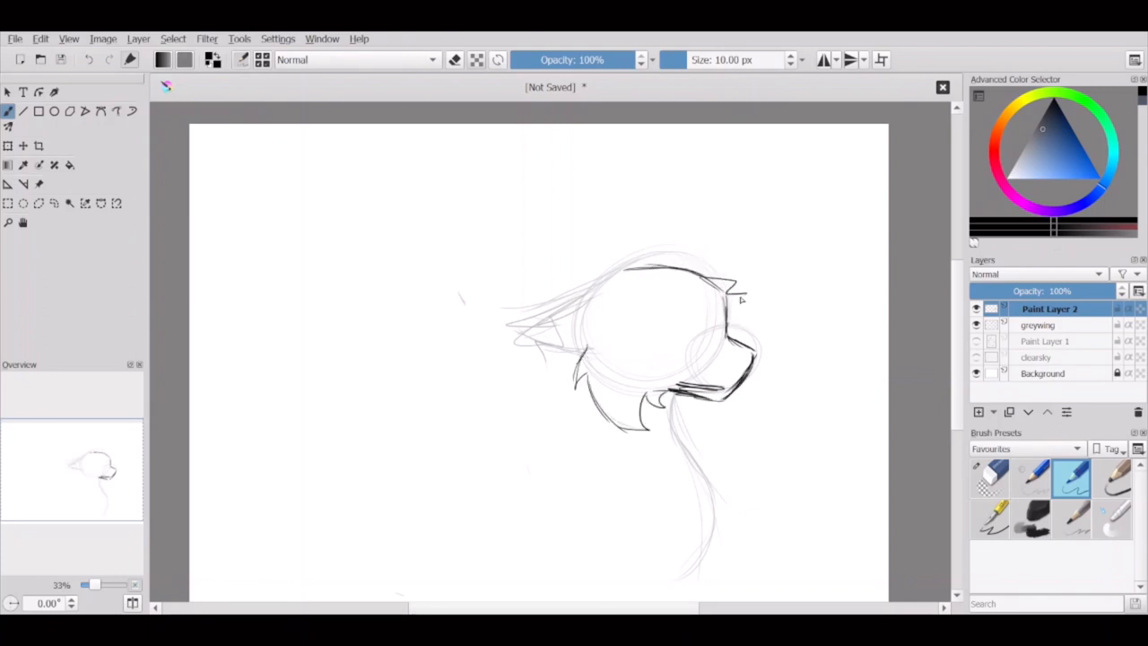
drag(538, 323, 744, 287)
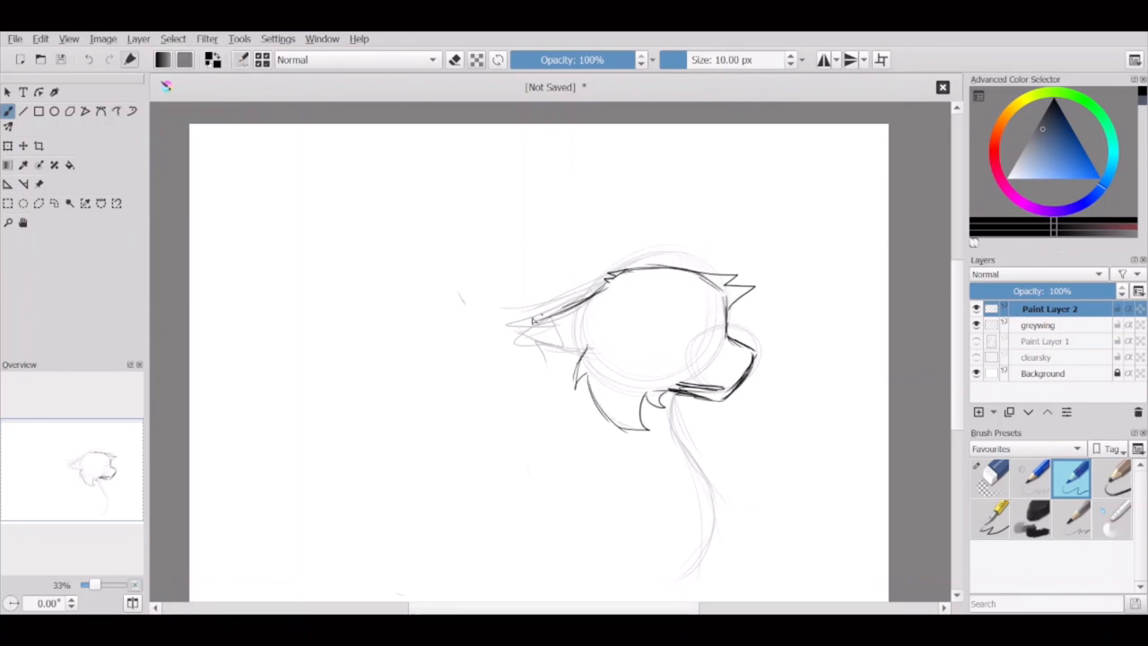
click(990, 478)
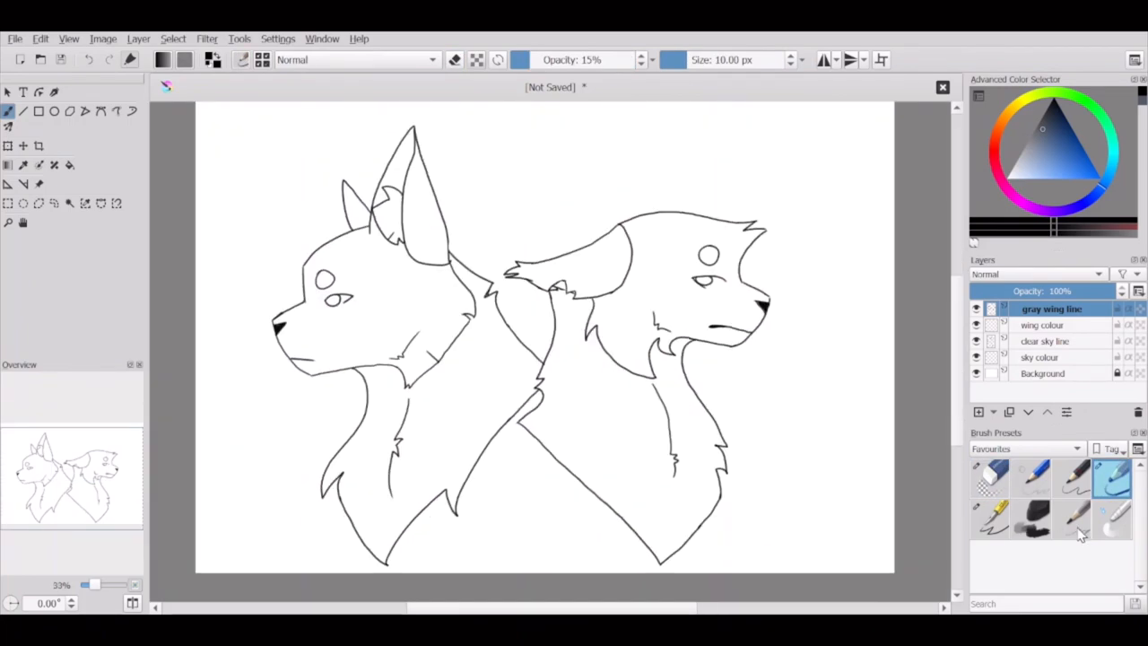
Step: Brush flat pale blue-grey into the left head and dark charcoal grey into the right
drag(614, 354, 673, 462)
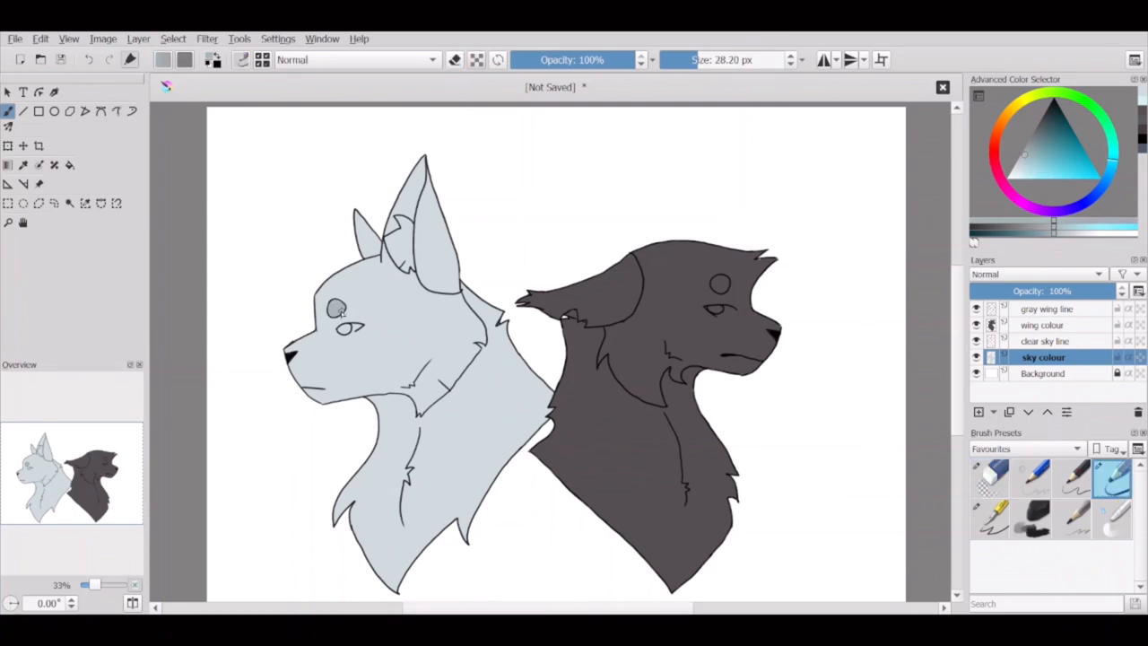
Step: Sample the left cat's colour and pick a darker blue-grey for shading its ears
click(440, 283)
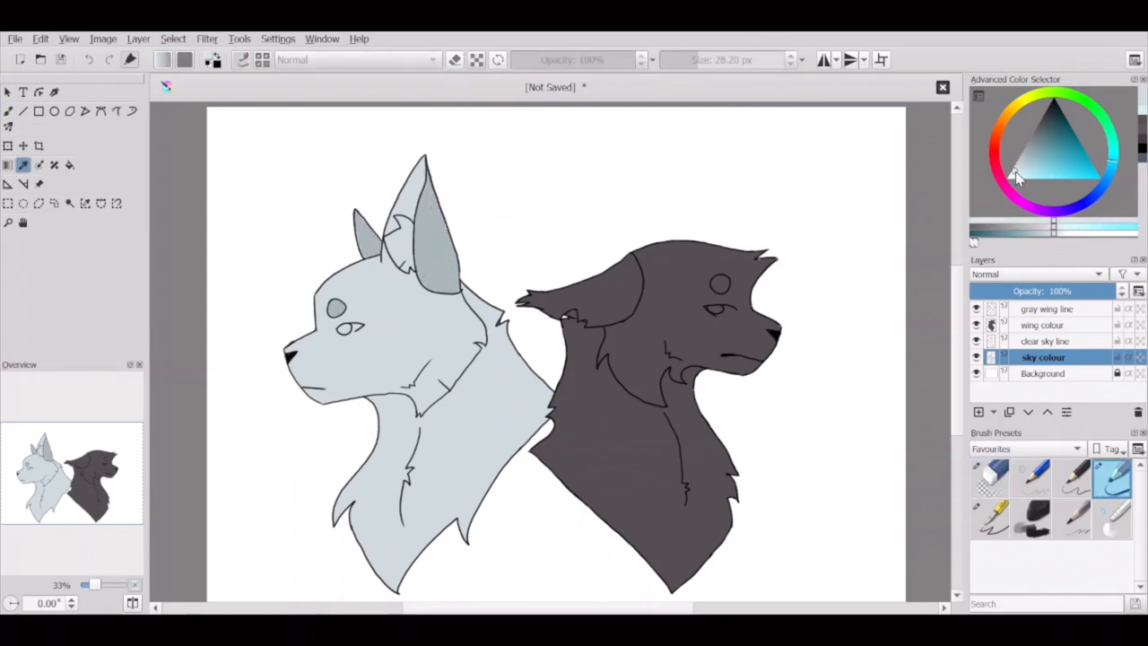
drag(422, 404, 413, 538)
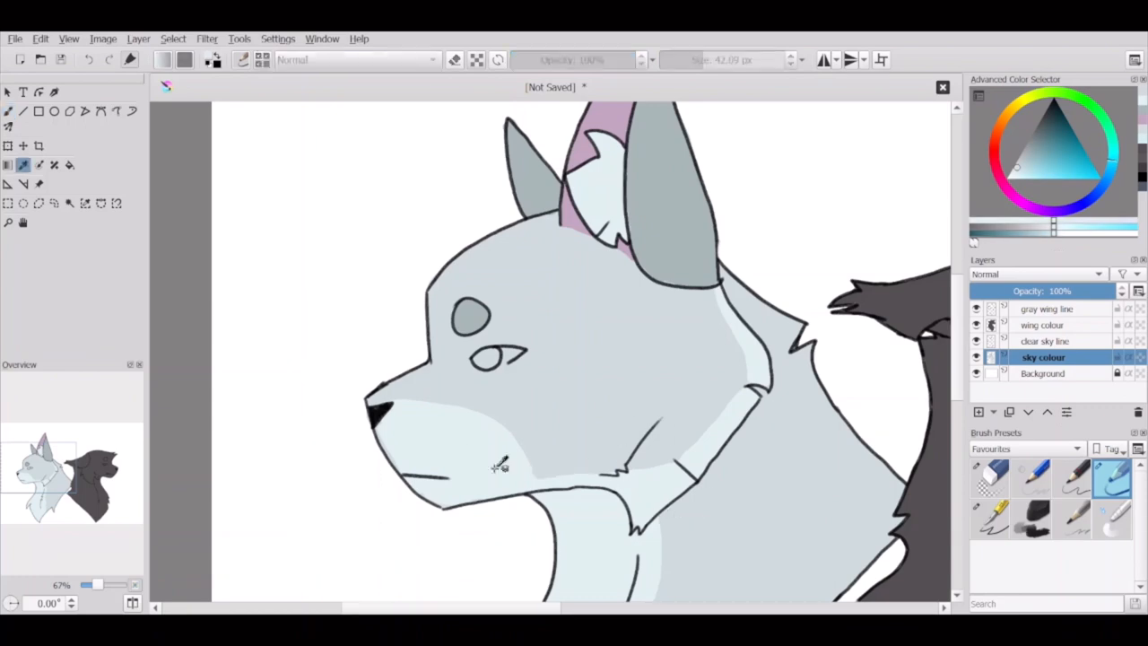
Step: Sample the pale muzzle grey, then choose amber and paint the right cat's eye
click(1033, 177)
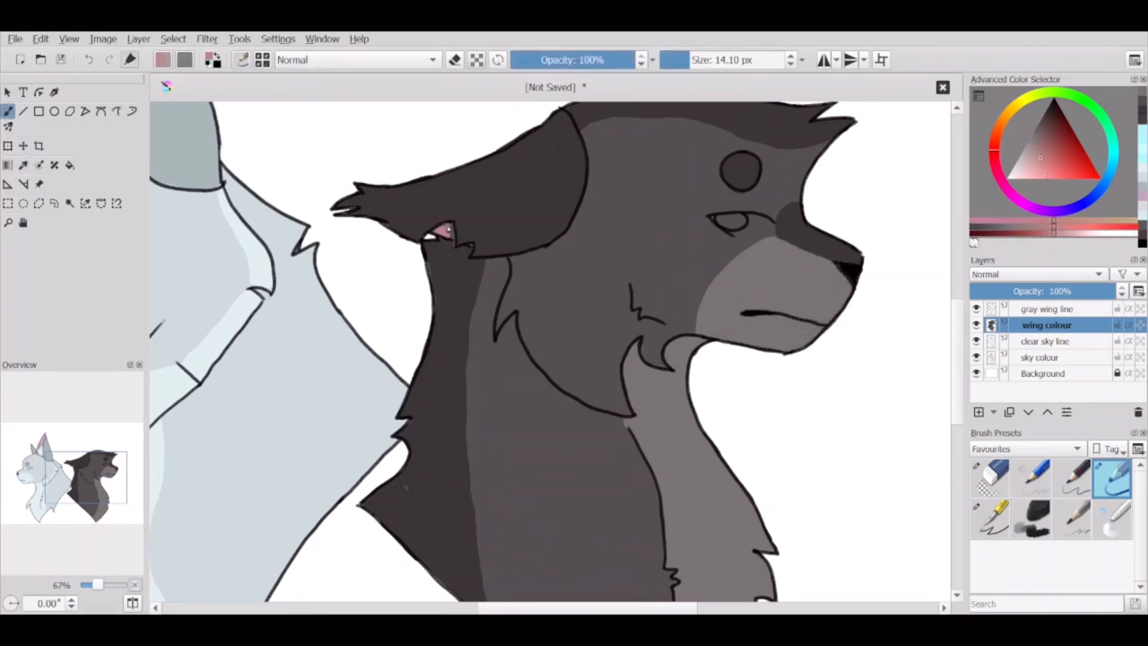
click(1049, 175)
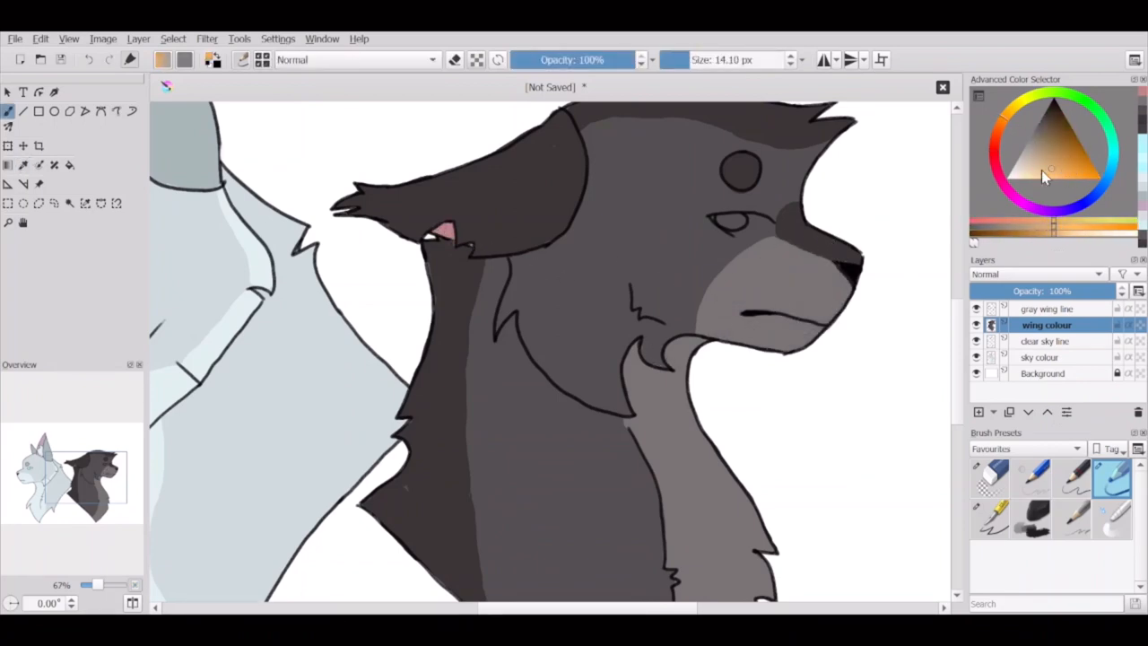
click(740, 220)
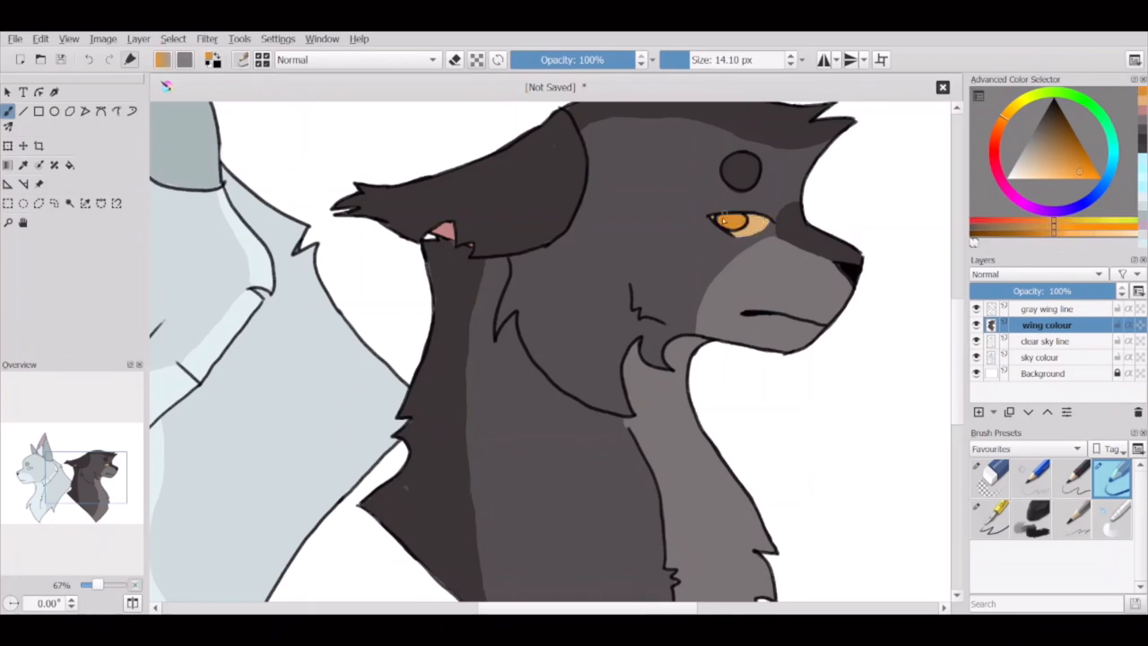